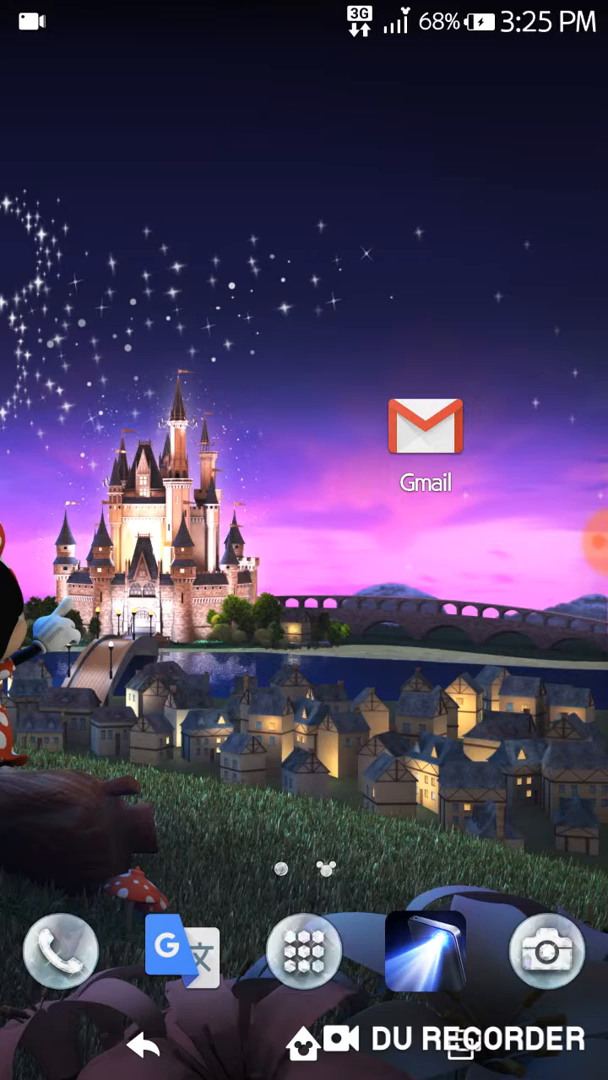
# Open the Gmail app from the Android home screen.
pyautogui.click(424, 433)
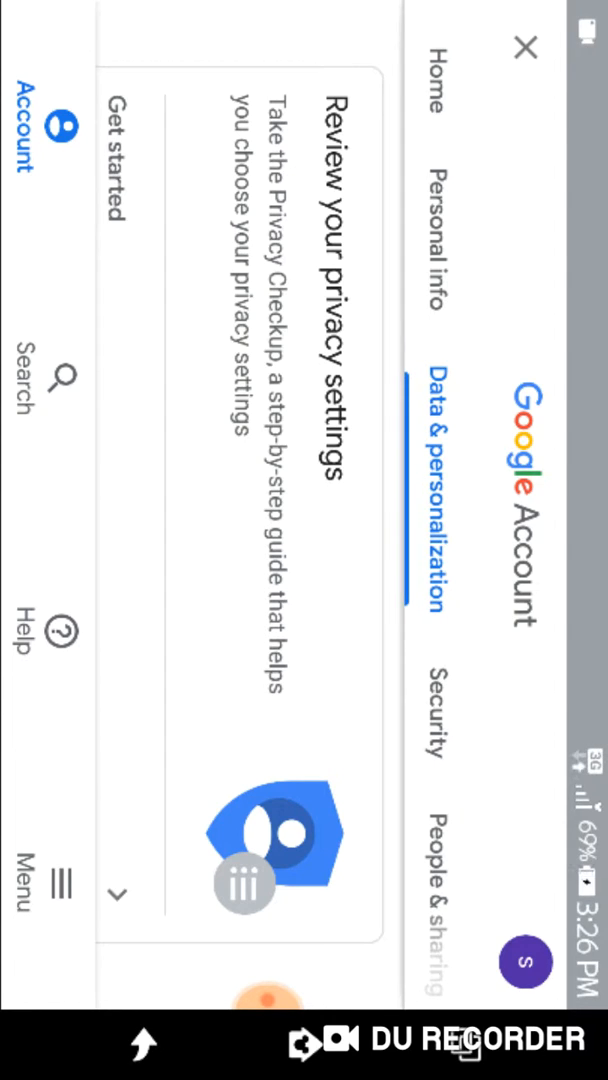
# Scroll Data & personalization past ad settings to the Account storage card.
pyautogui.scroll(-3)
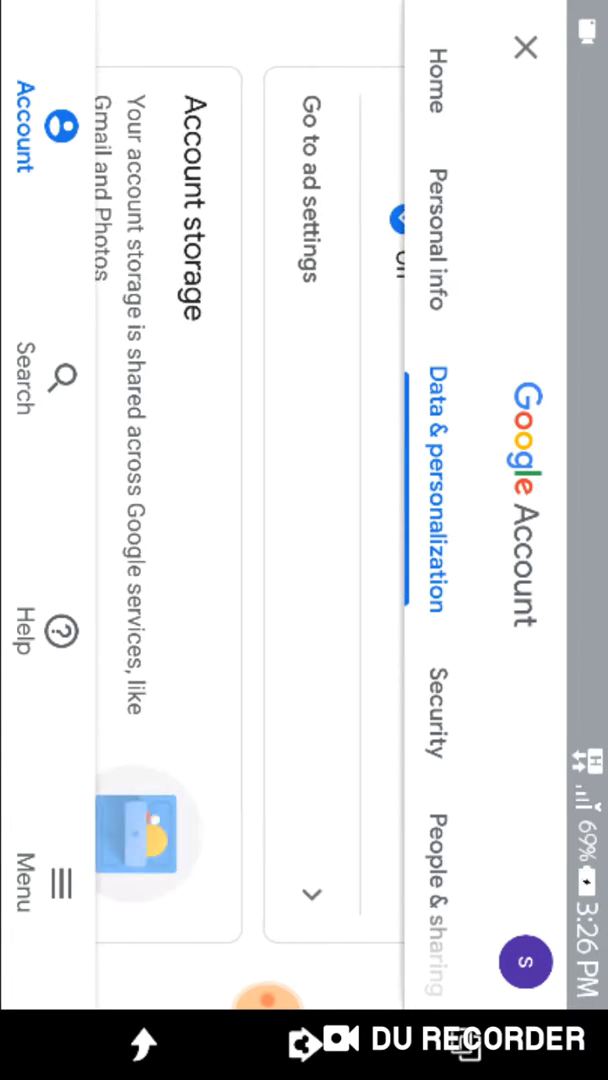
pyautogui.scroll(-3)
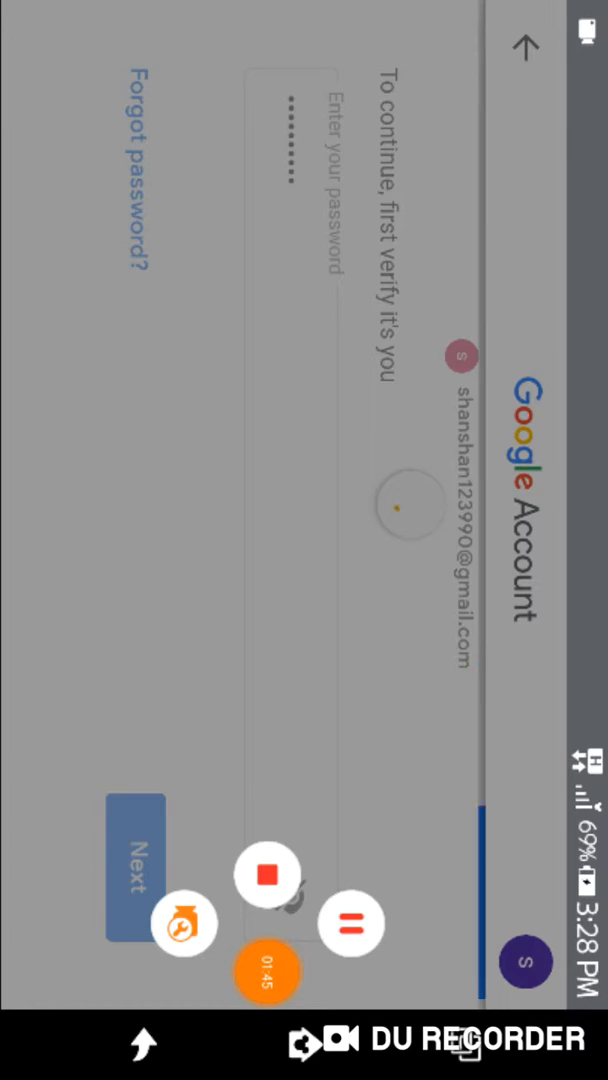
# Submit the account password on the verify-it's-you screen.
pyautogui.click(135, 865)
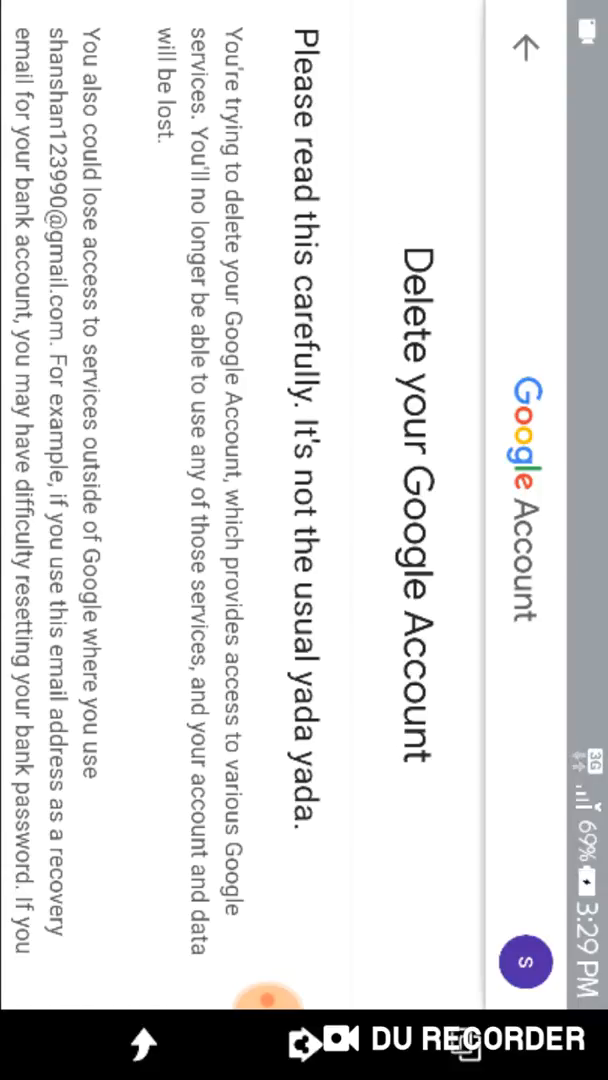
# Scroll the Delete your Google Account page down to the acknowledgement checkboxes.
pyautogui.scroll(-3)
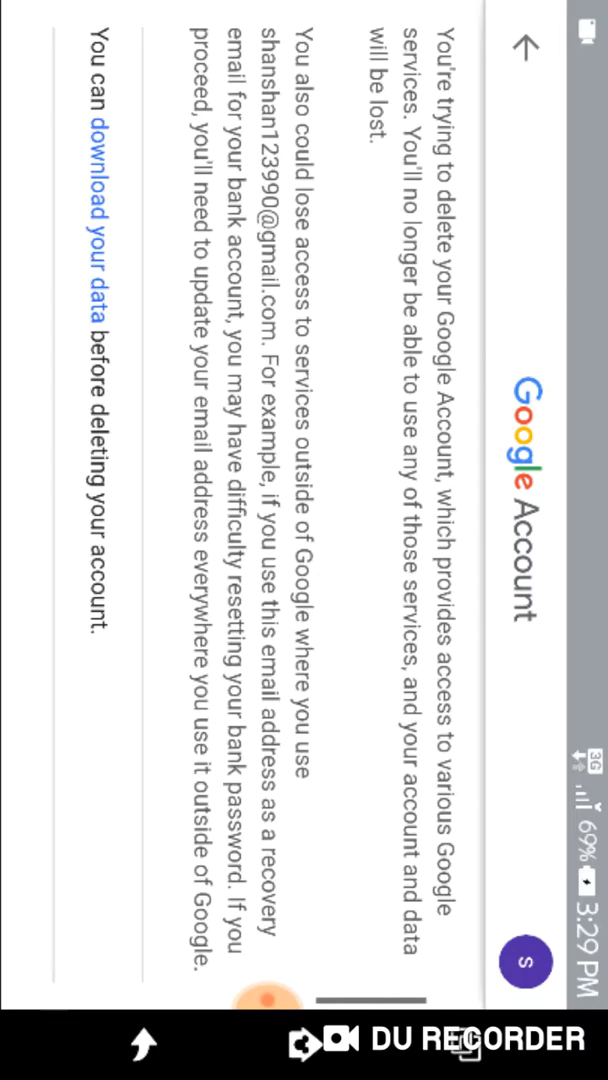
pyautogui.scroll(-3)
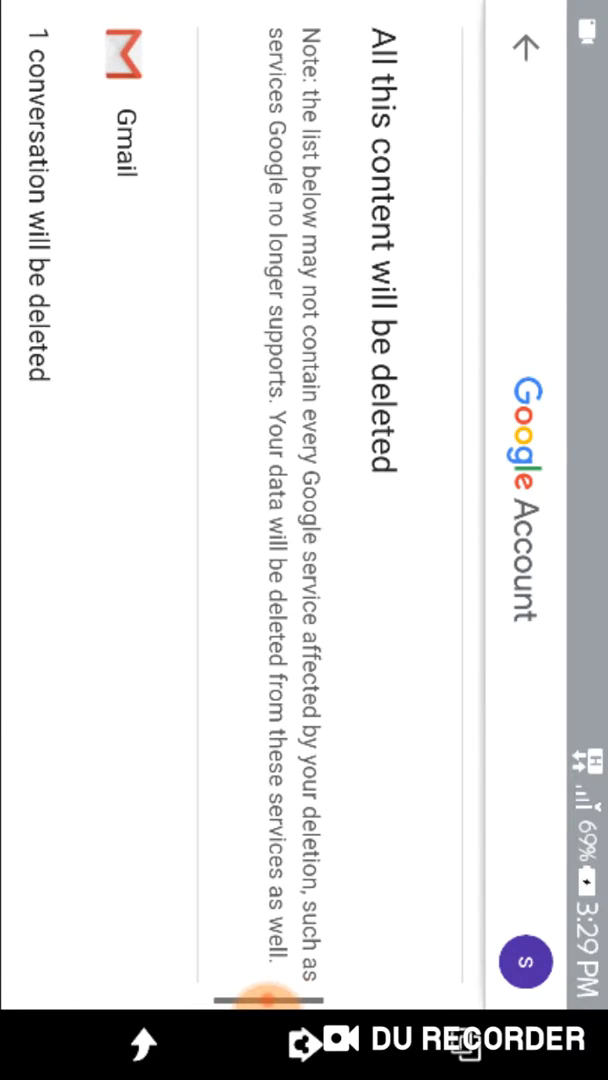
pyautogui.scroll(-3)
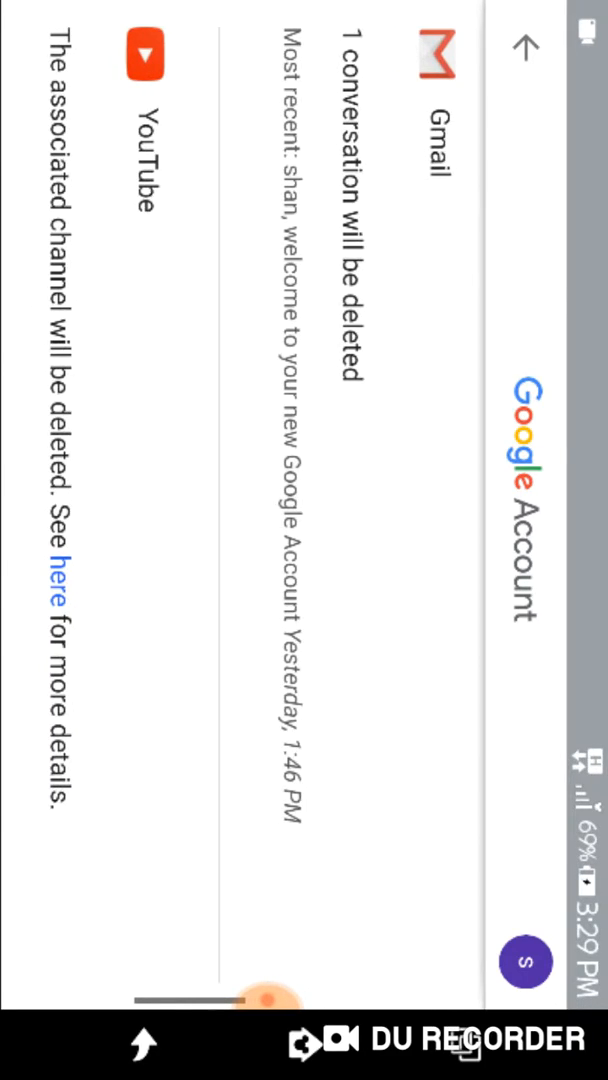
pyautogui.scroll(-3)
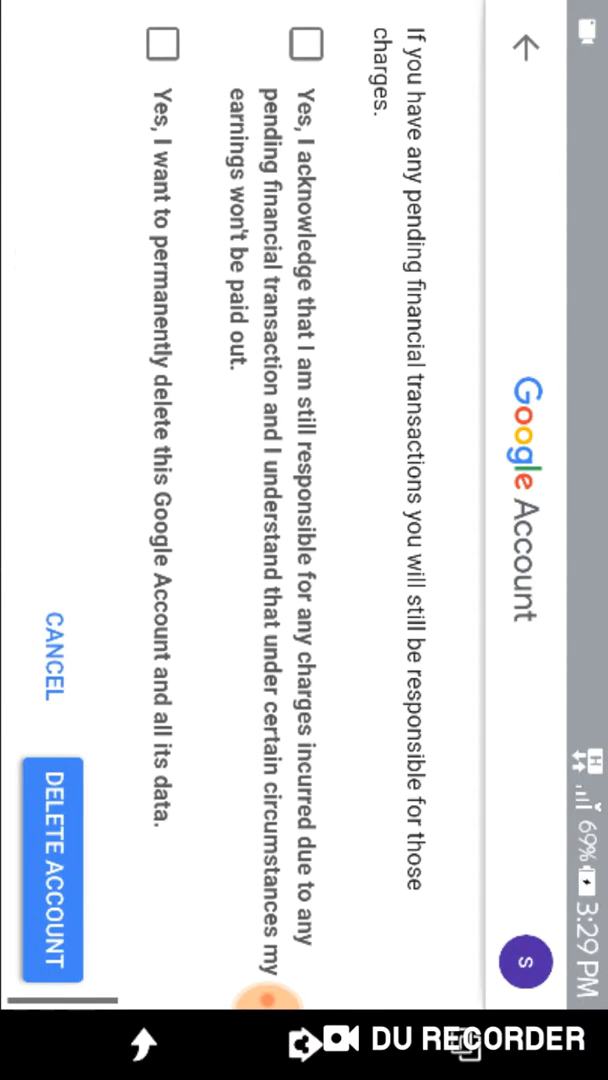